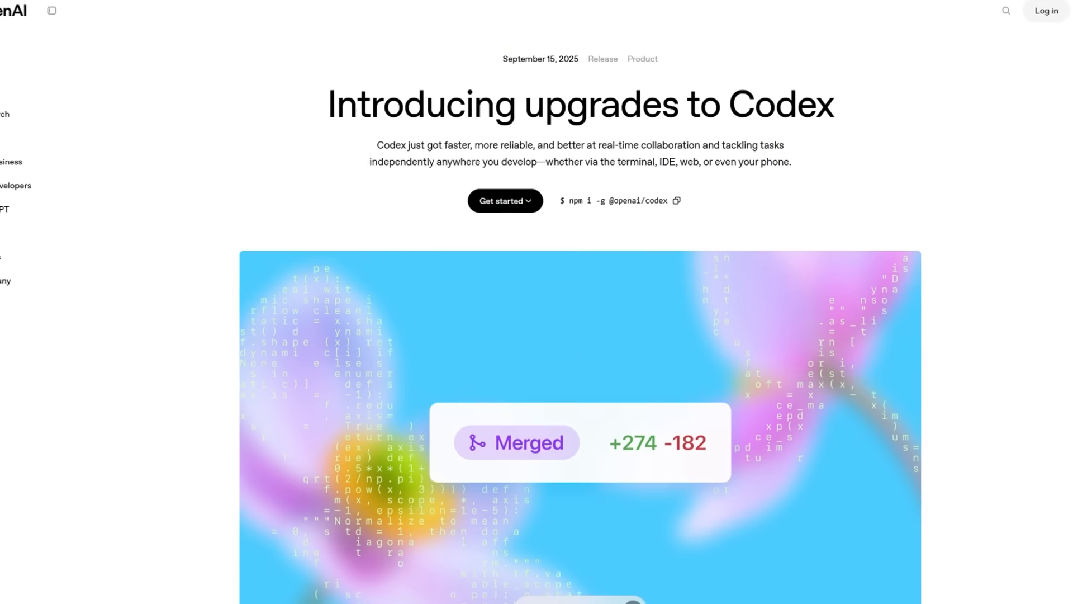
Step: Scroll down the 'Introducing upgrades to Codex' announcement to reach its demo video
{"action": "scroll", "scroll_direction": "down", "scroll_amount": 3}
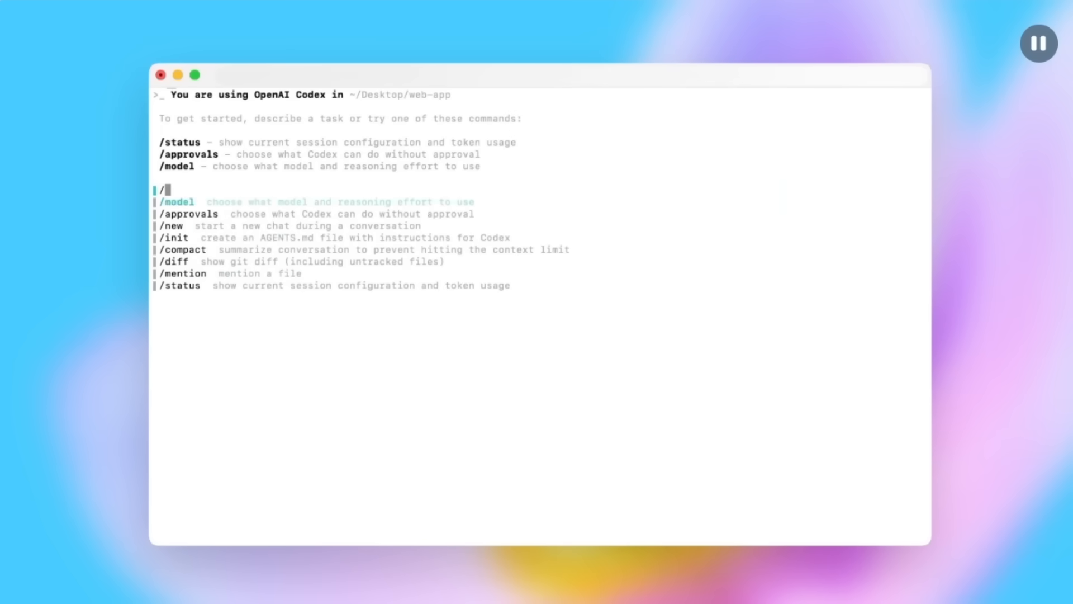
Step: Enter 'fix fail' as the Codex CLI task to repair the web-app's failing code
{"action": "type", "text": "fix fail"}
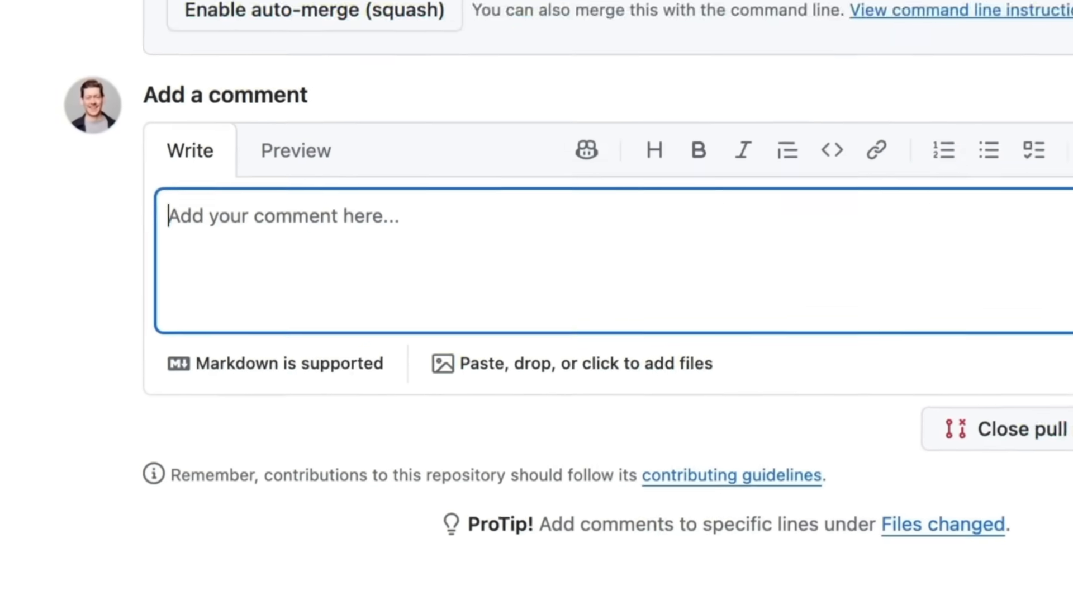
{"action": "type", "text": "@codex review"}
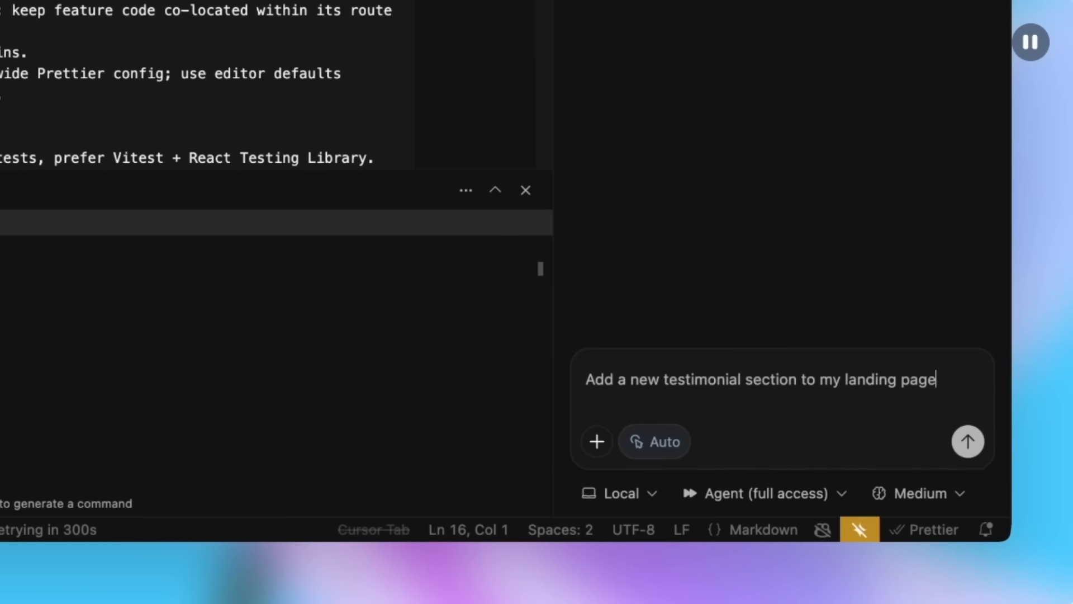
Step: Send the landing-page testimonial section request from the Codex sidebar
{"action": "left_click", "coordinate": [967, 441]}
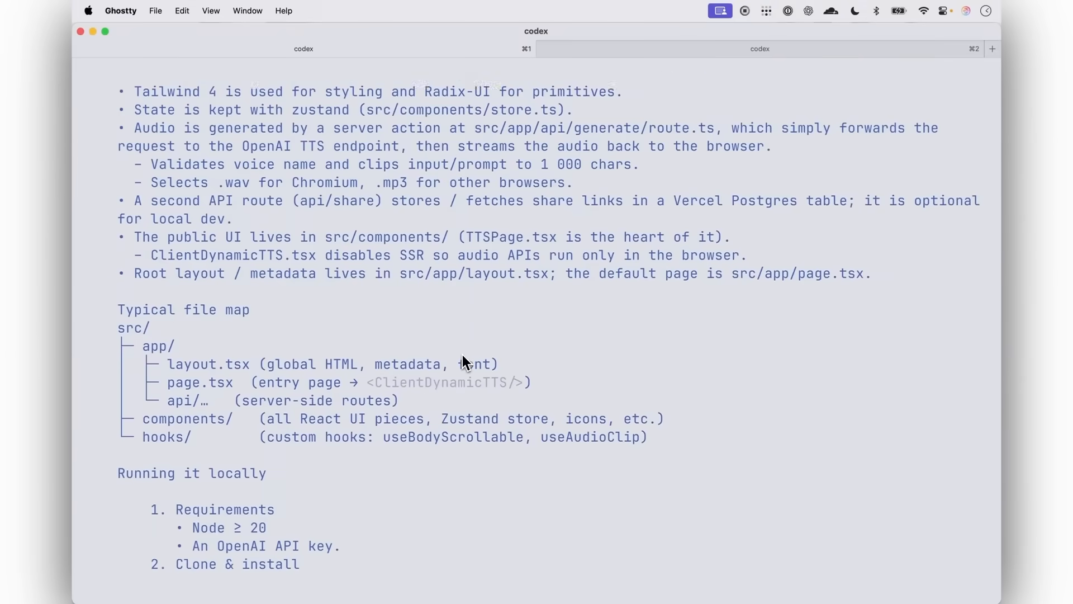
Step: Scroll through Codex's project overview with file map and local setup steps
{"action": "scroll", "scroll_direction": "down", "scroll_amount": 3}
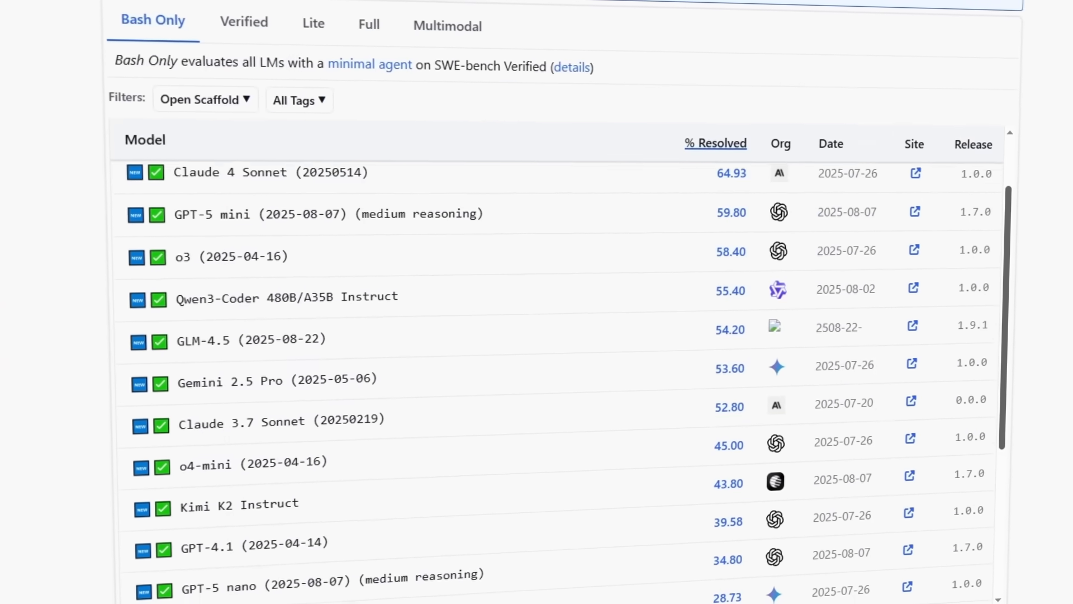
Step: Scroll the Bash Only leaderboard down to lower-ranked models like GPT-4o and Gemini 2.0 Flash
{"action": "scroll", "scroll_direction": "down", "scroll_amount": 3}
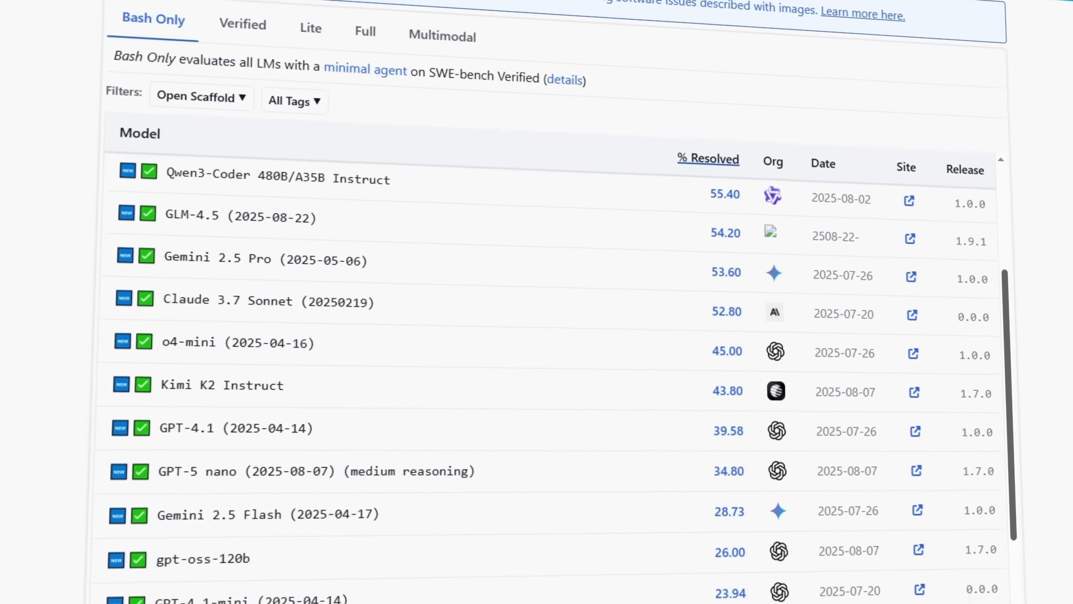
{"action": "scroll", "scroll_direction": "down", "scroll_amount": 3}
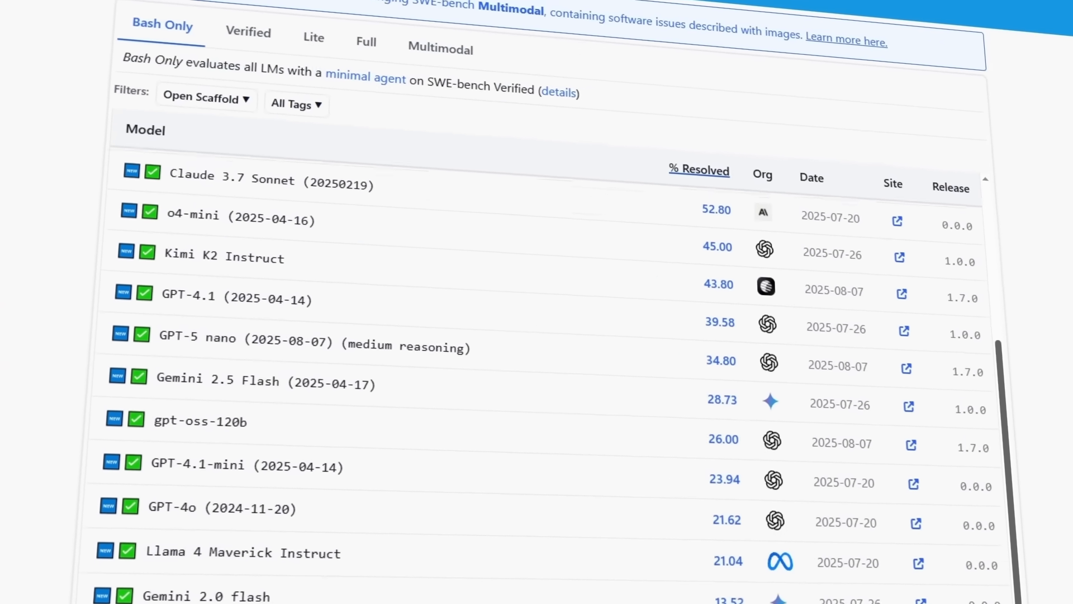